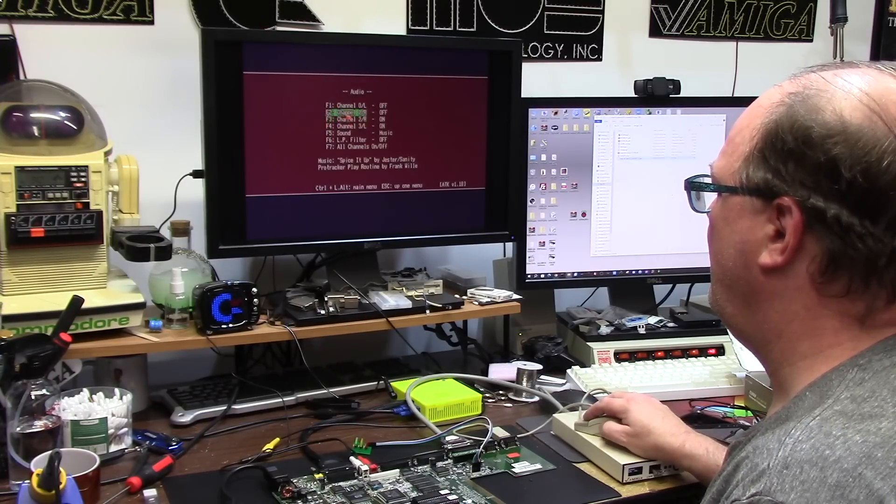
- Exit the Audio screen back to the Amiga Test Kit main menu
{"action": "key", "text": "Escape"}
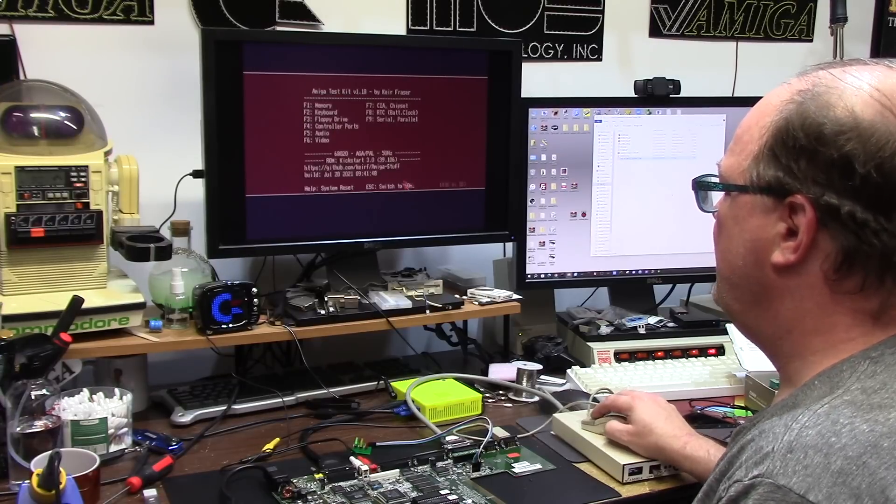